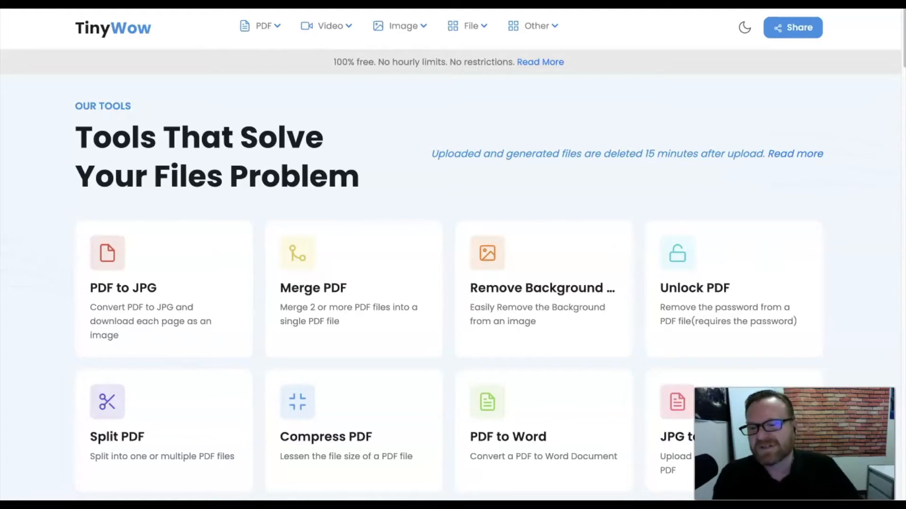
scroll(down, 3)
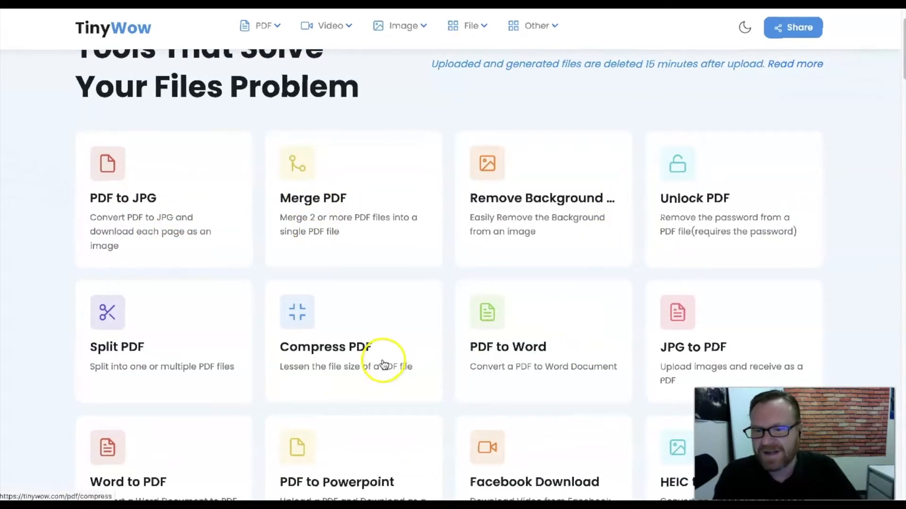
scroll(down, 3)
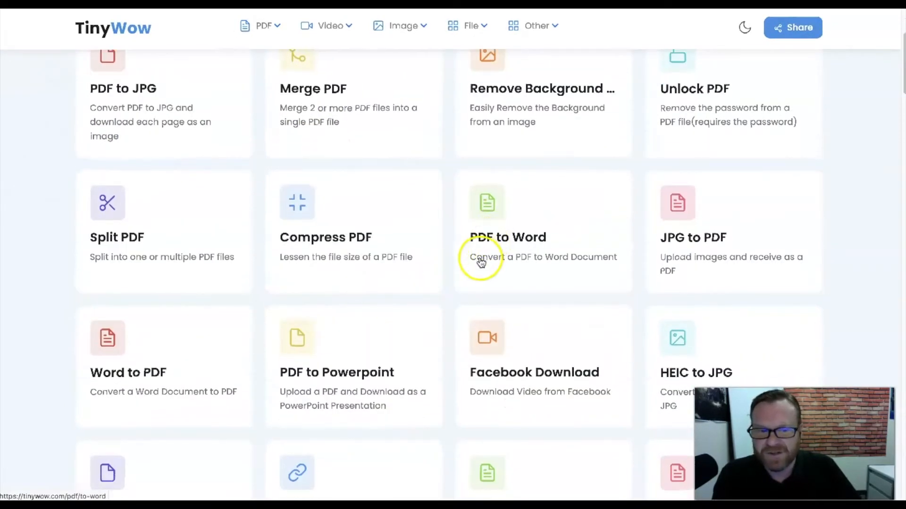
scroll(down, 3)
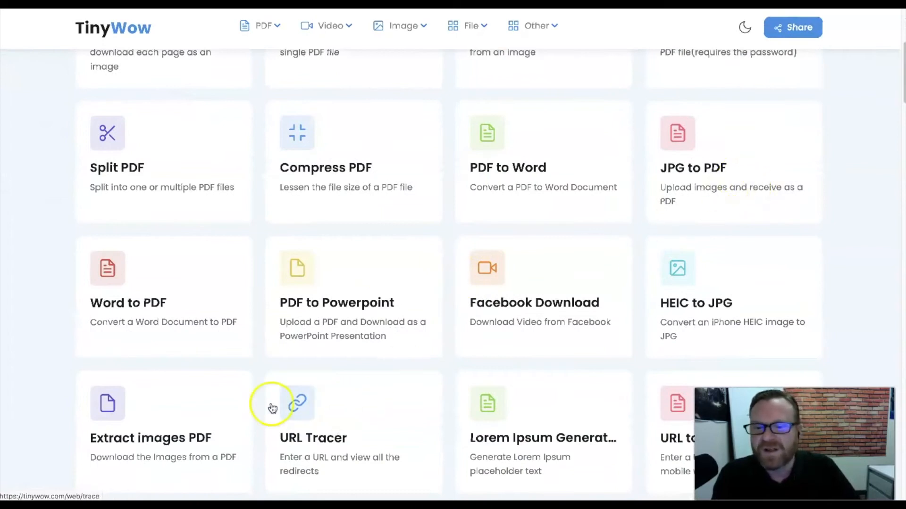
scroll(down, 3)
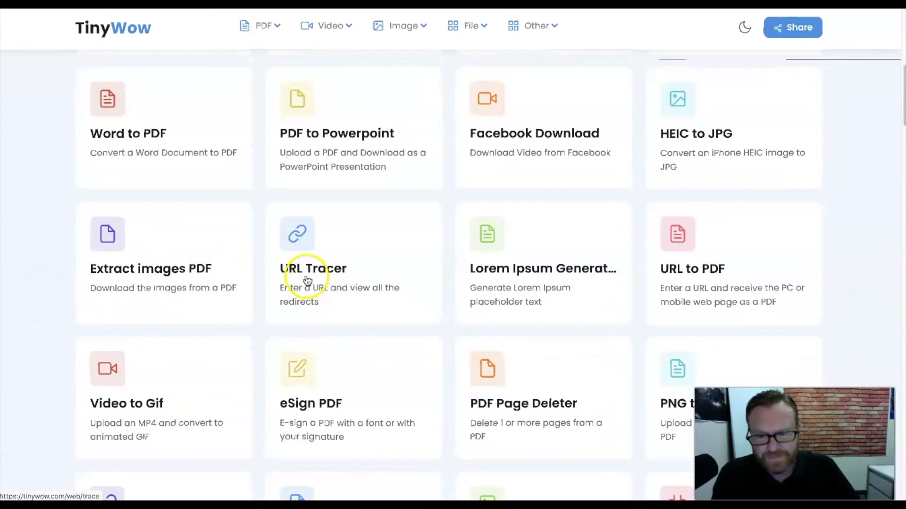
scroll(down, 3)
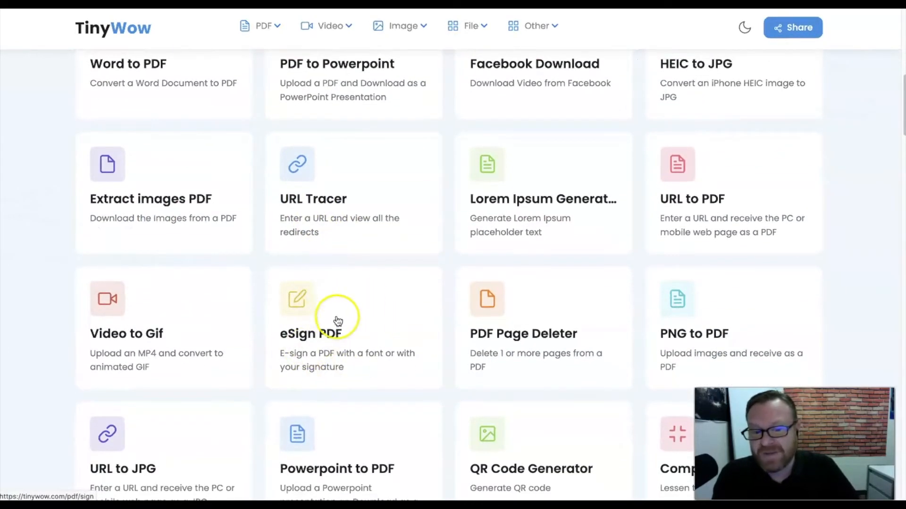
scroll(down, 3)
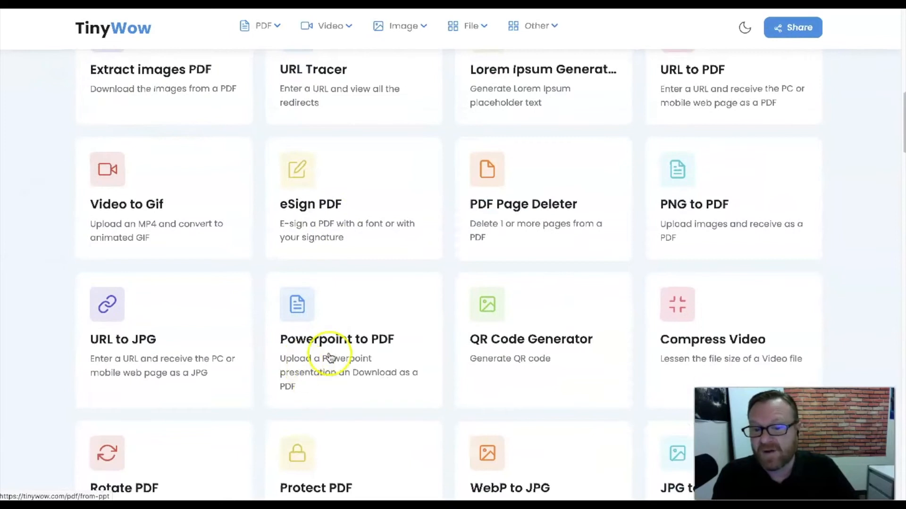
scroll(down, 3)
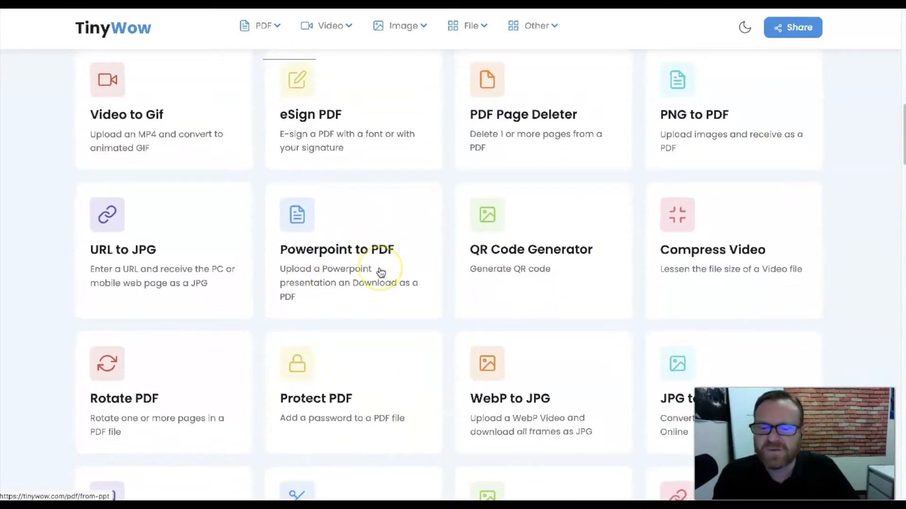
scroll(down, 3)
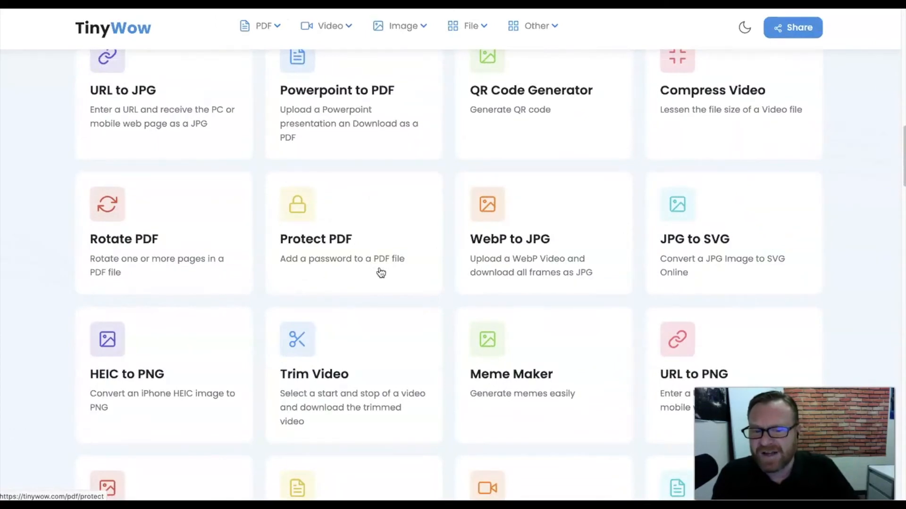
scroll(down, 3)
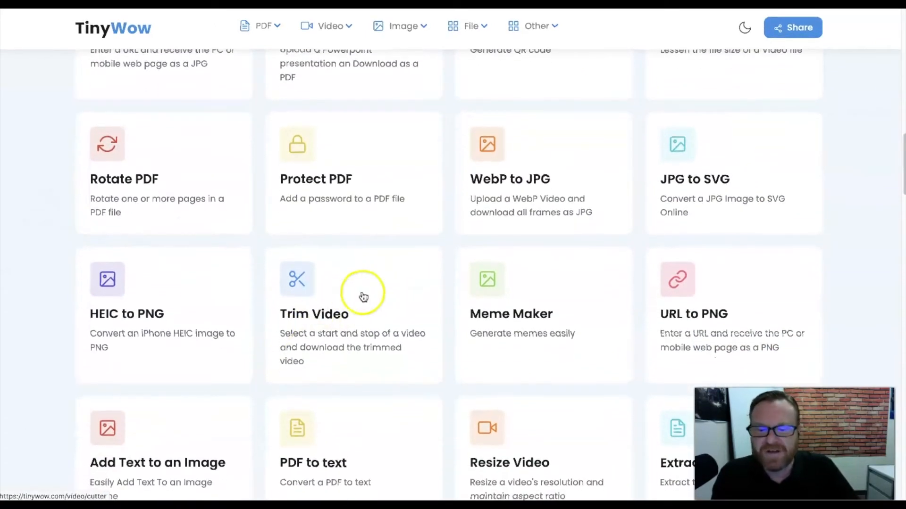
scroll(down, 3)
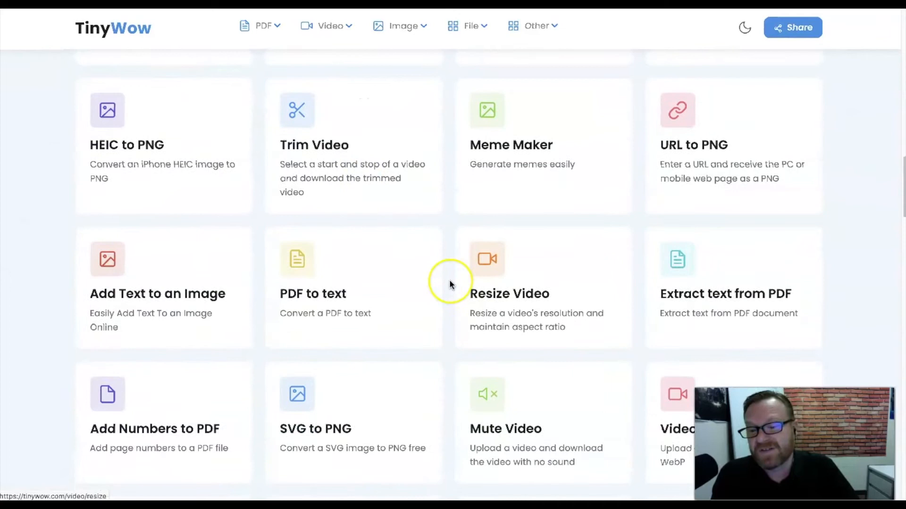
scroll(down, 3)
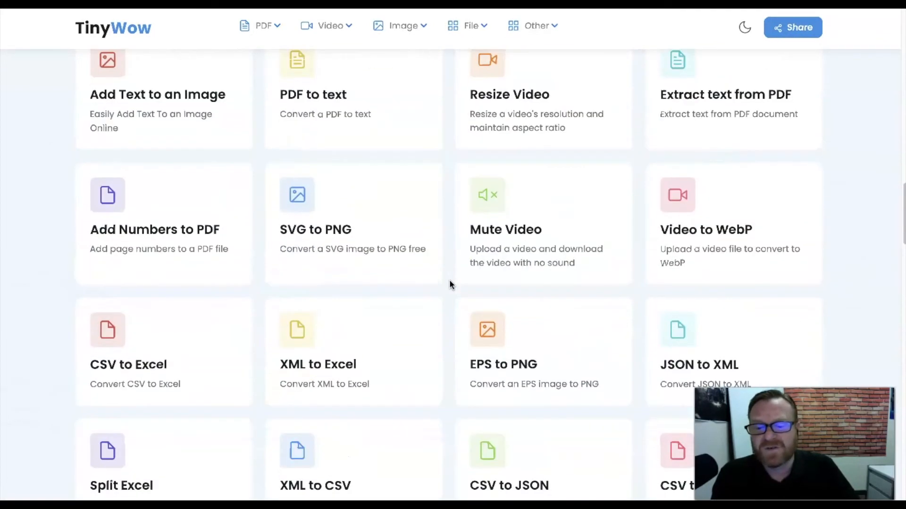
scroll(down, 3)
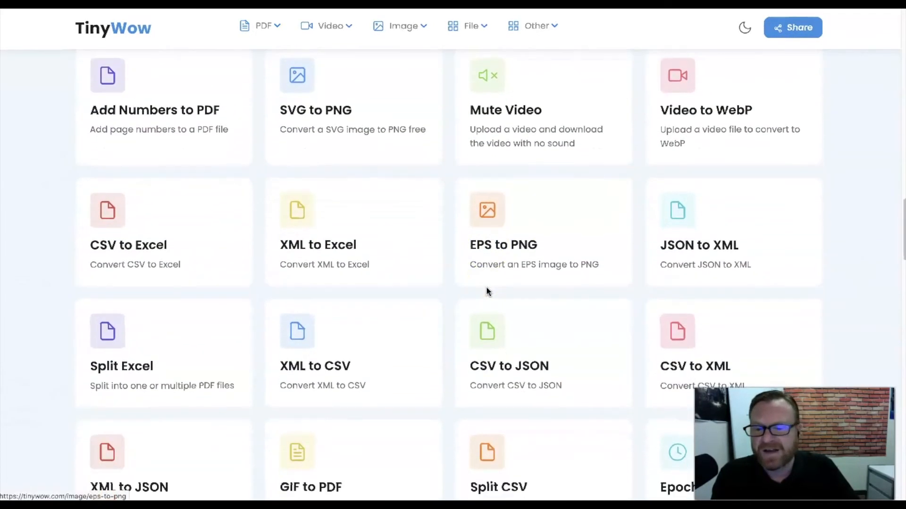
scroll(up, 3)
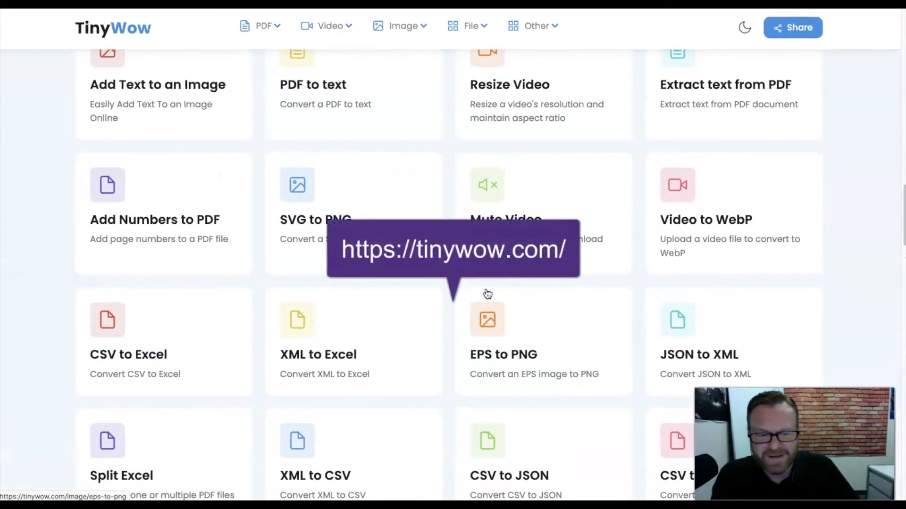
scroll(down, 3)
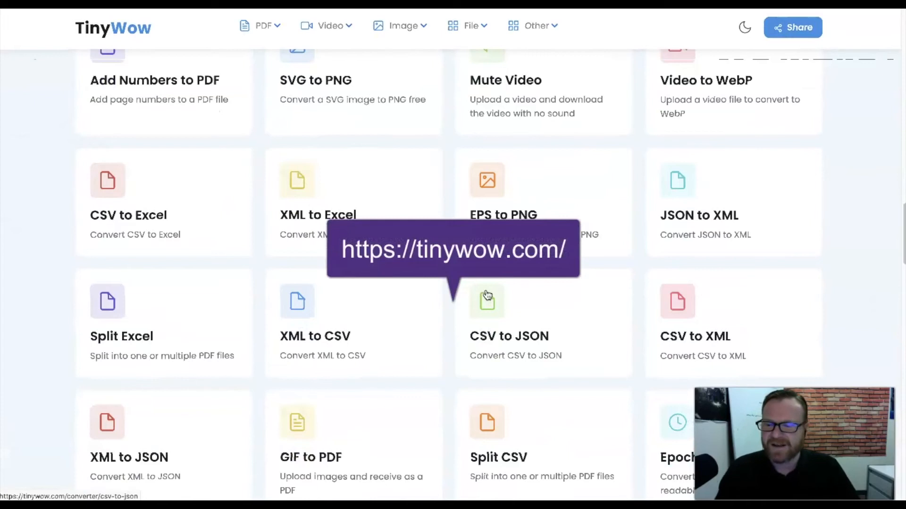